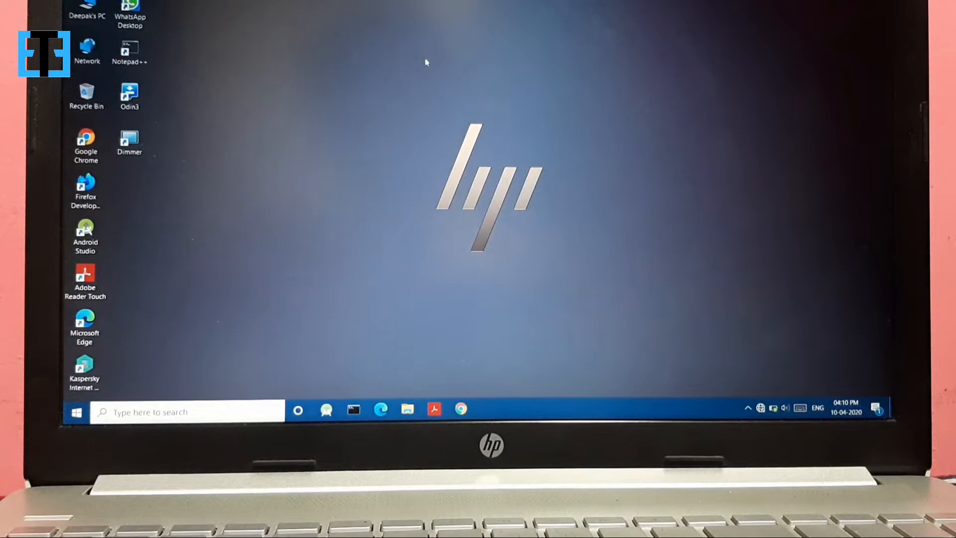
- Launch a Command Prompt window from the Start menu
{"action": "left_click", "coordinate": [75, 410]}
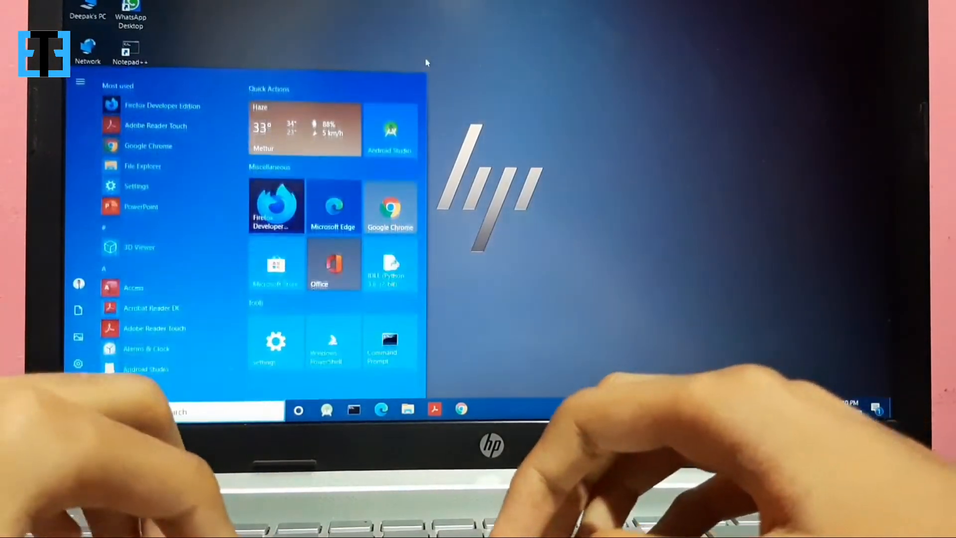
{"action": "right_click", "coordinate": [390, 342]}
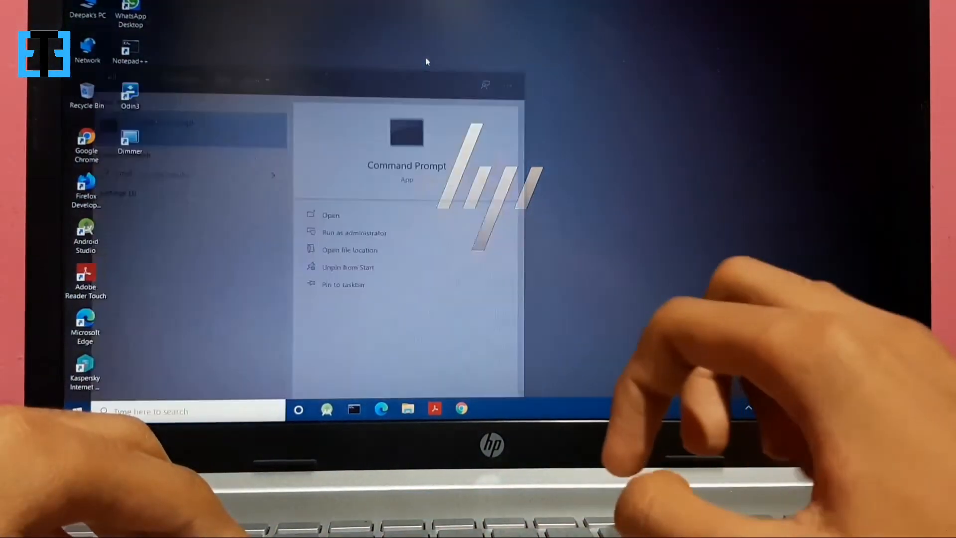
{"action": "left_click", "coordinate": [330, 215]}
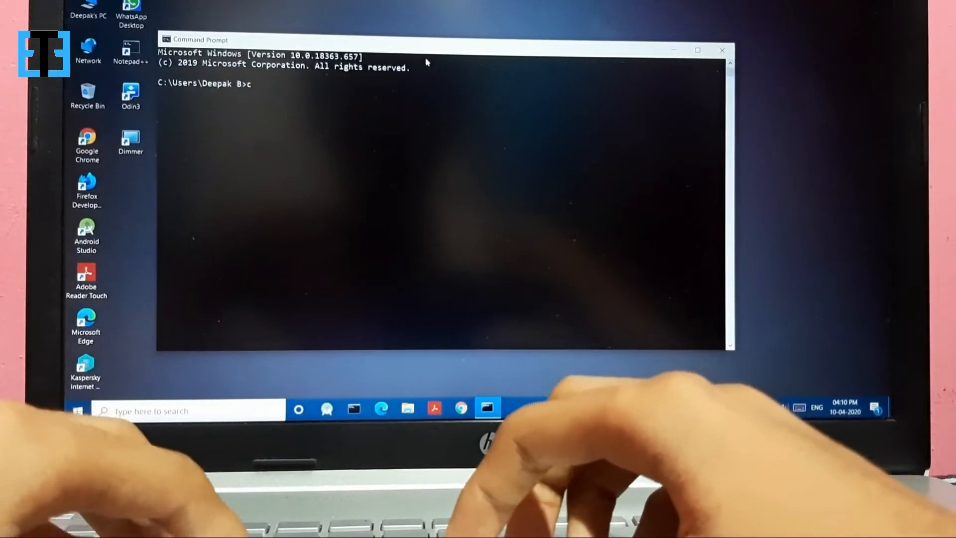
- Change the working directory to C:\adb\platform-tools with cd
{"action": "type", "text": "cd"}
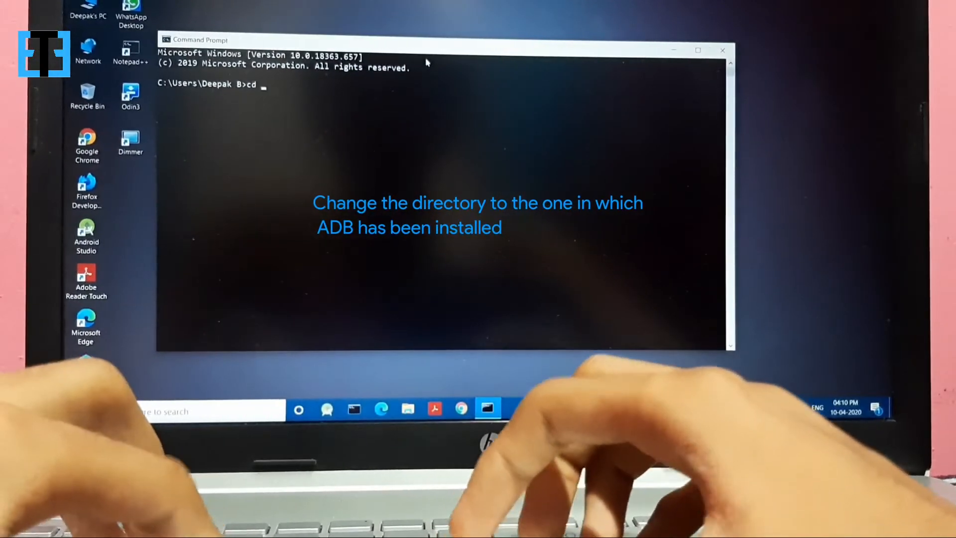
{"action": "type", "text": "C:/adb/platf"}
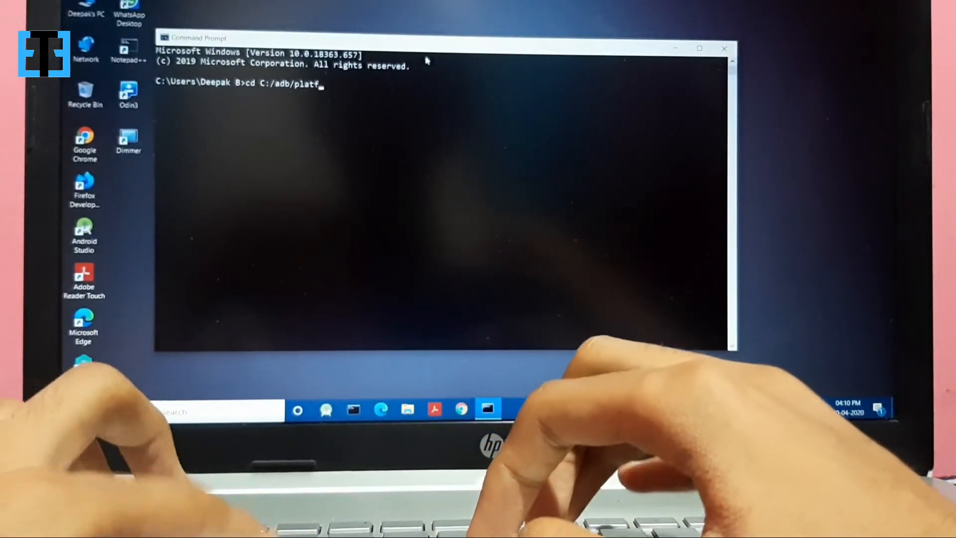
{"action": "type", "text": "orm-"}
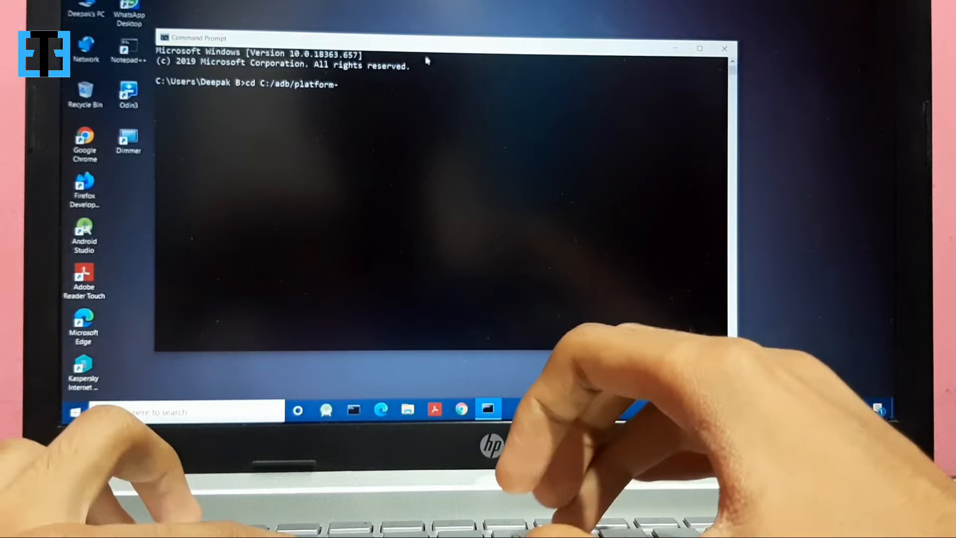
{"action": "type", "text": "tools"}
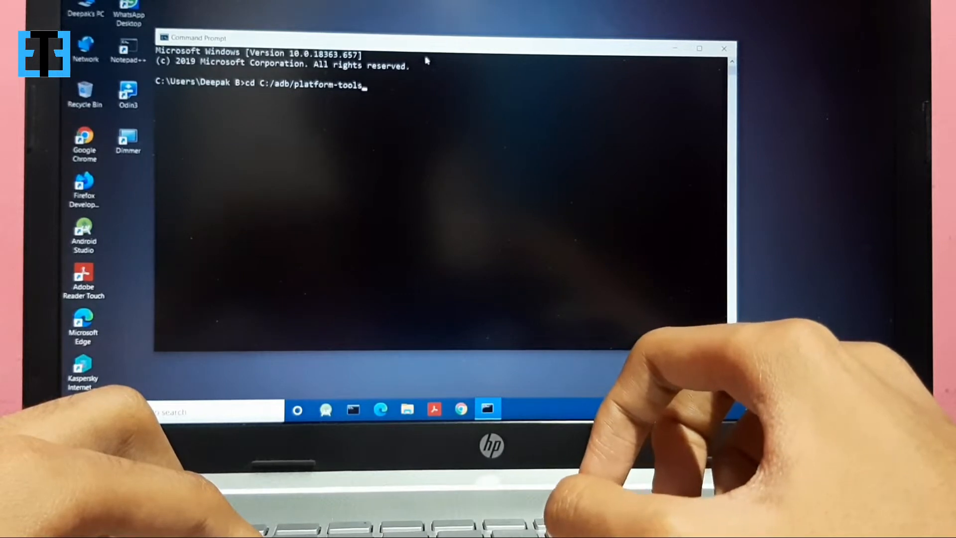
{"action": "key", "text": "Return"}
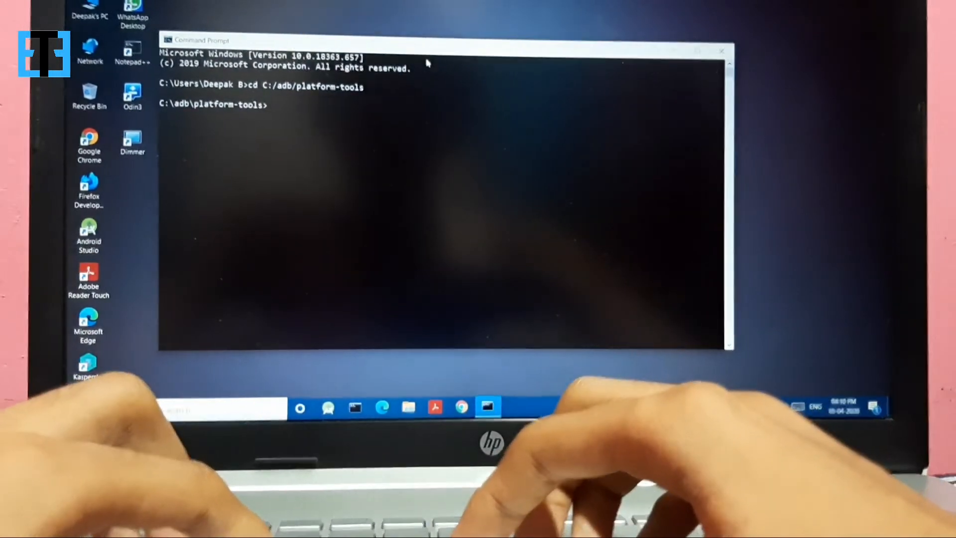
- List attached devices with adb devices, then start an adb shell on the phone
{"action": "type", "text": "adb devic"}
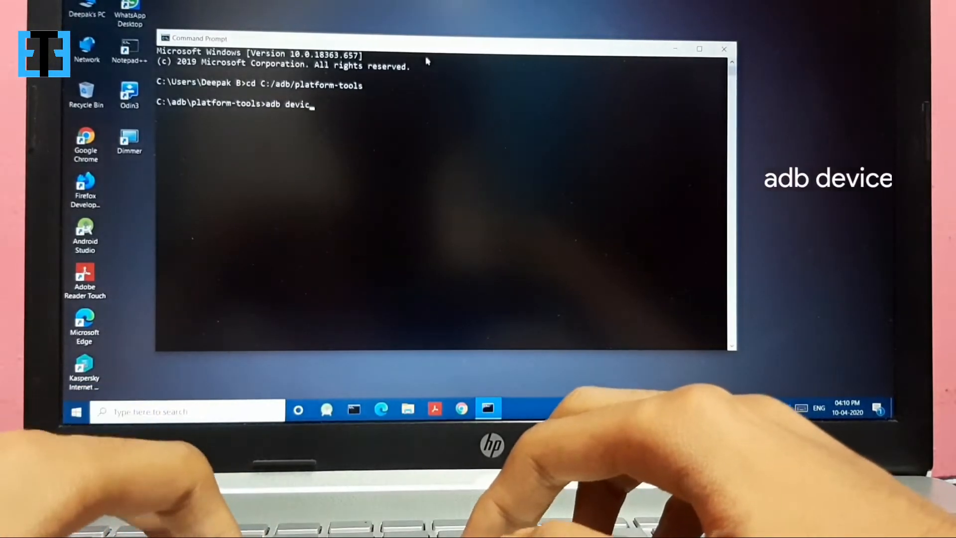
{"action": "key", "text": "Return"}
{"action": "type", "text": "a"}
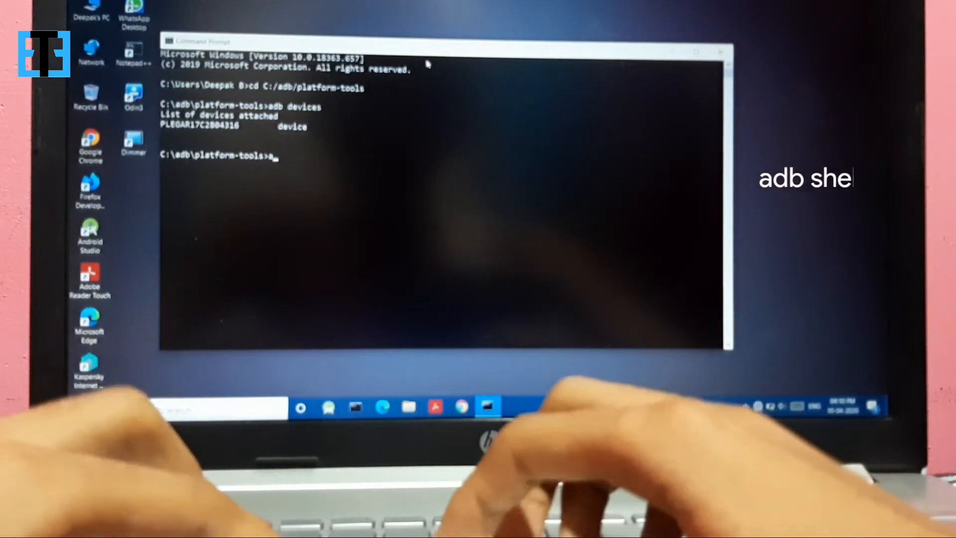
{"action": "type", "text": "db sh"}
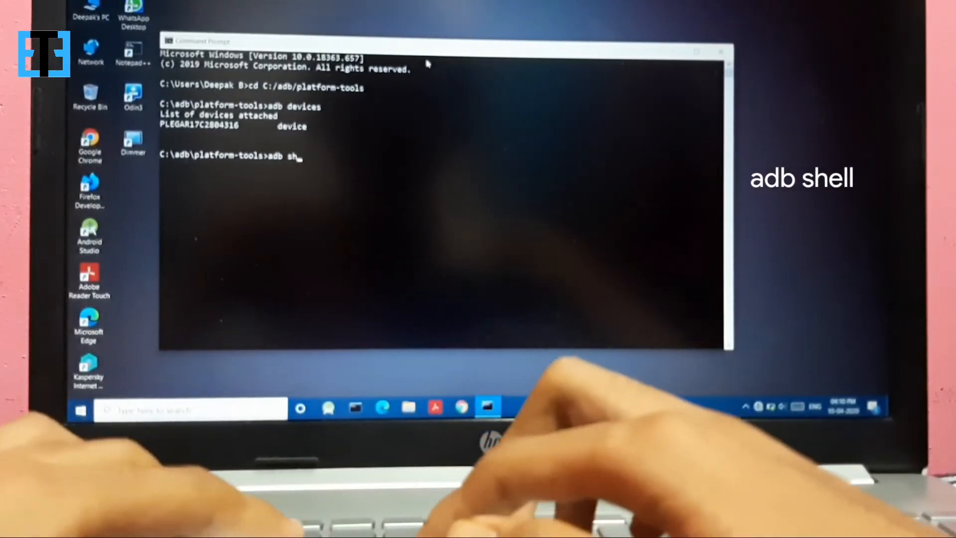
{"action": "type", "text": "ell"}
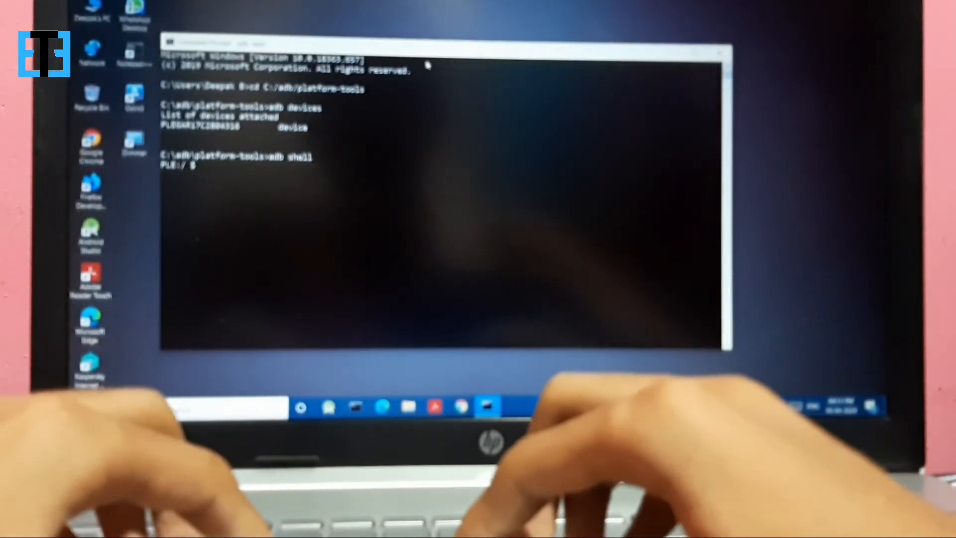
- Enter pm uninstall -k --user 0 at the shell prompt, ready for the package name
{"action": "type", "text": "pm"}
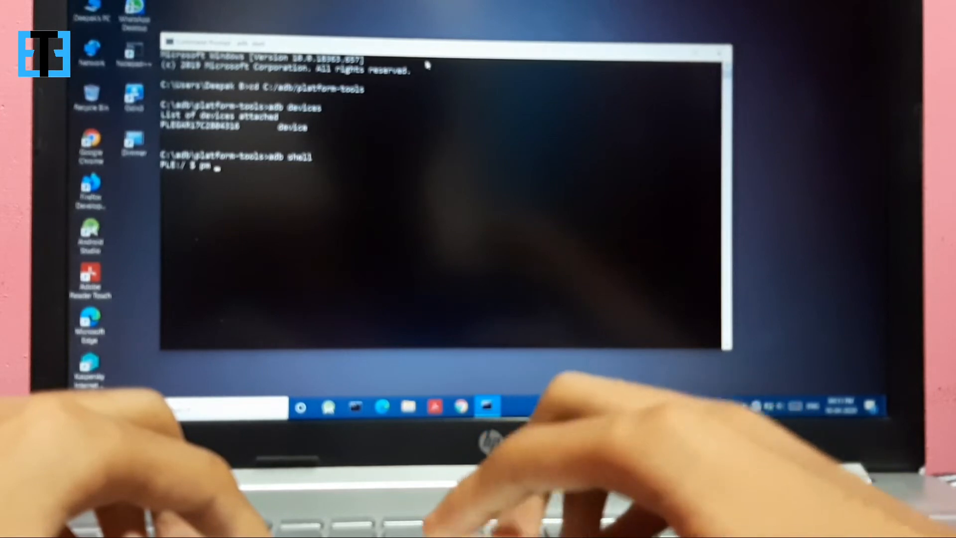
{"action": "type", "text": "uninstall"}
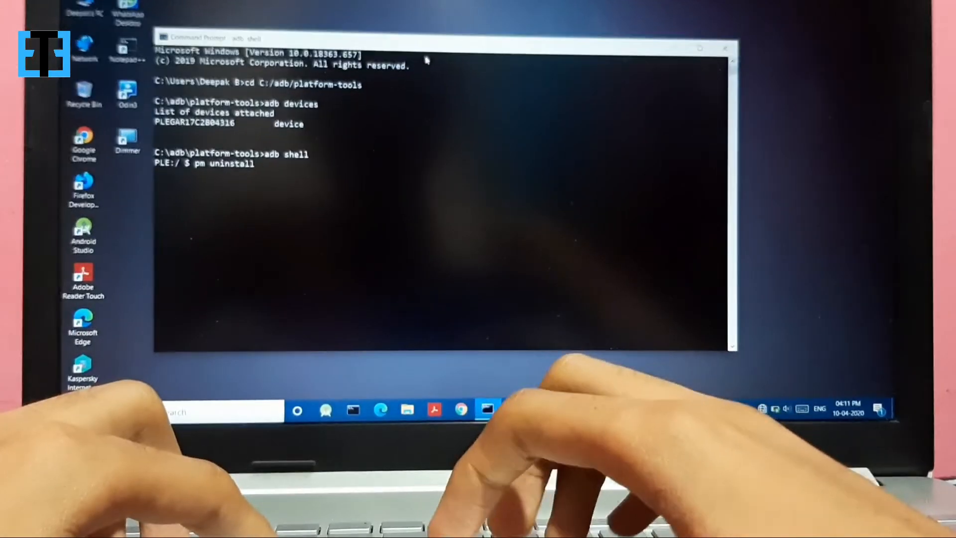
{"action": "type", "text": "-"}
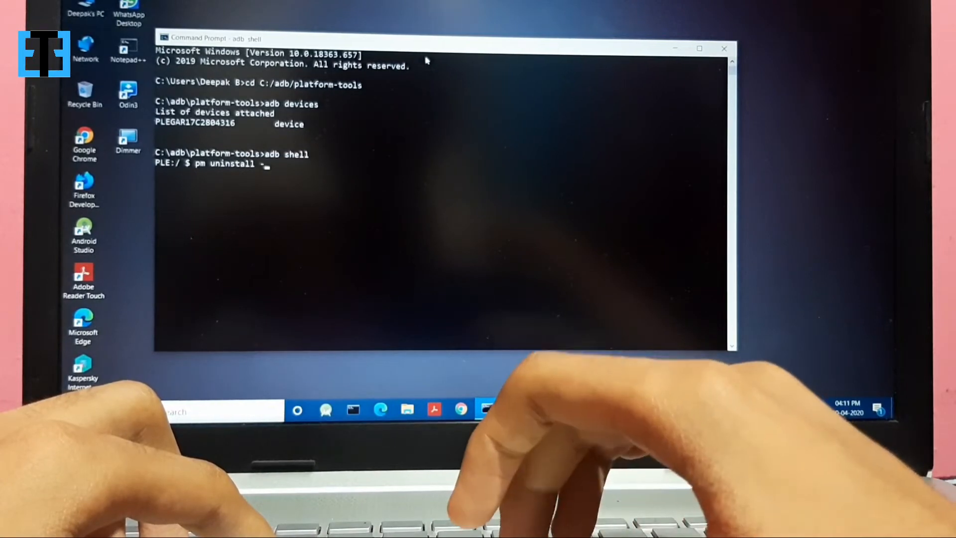
{"action": "type", "text": "k --"}
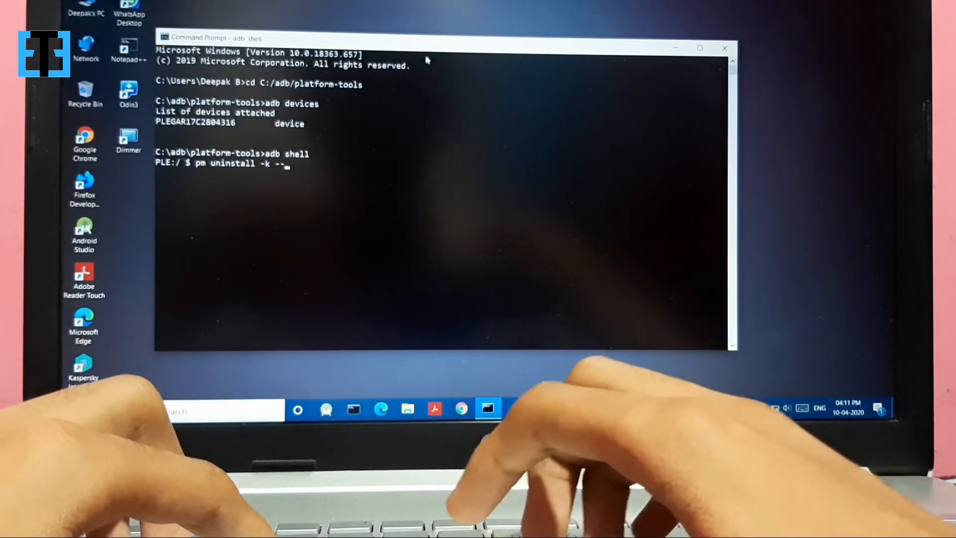
{"action": "type", "text": "user"}
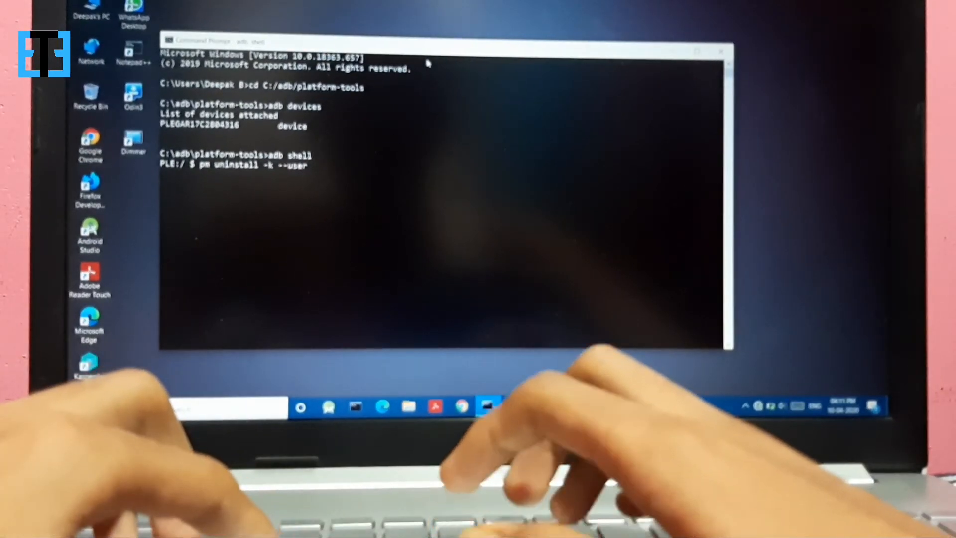
{"action": "type", "text": "0 com.amazon."}
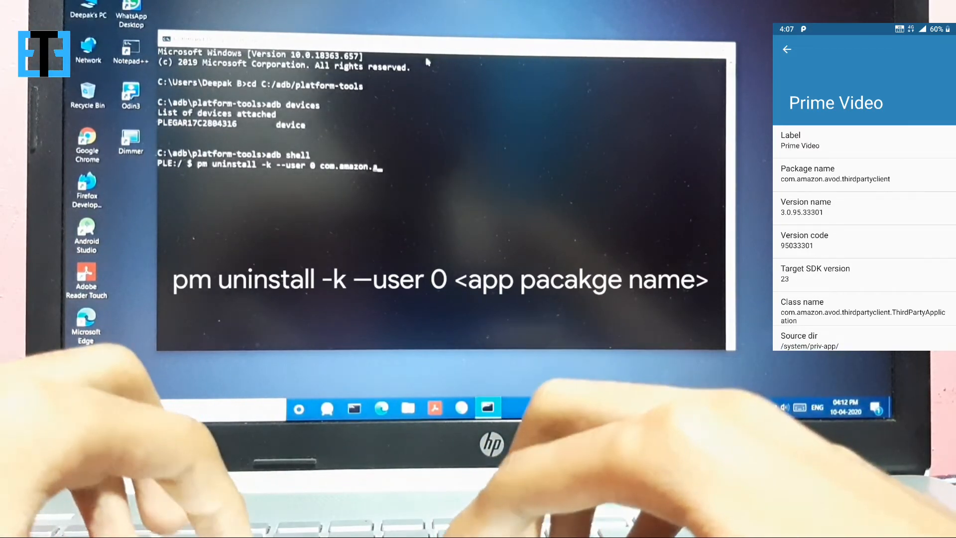
- Run the uninstall of com.amazon.avod.thirdpartyclient, which reports Success
{"action": "type", "text": "avod.thirdpartyclient"}
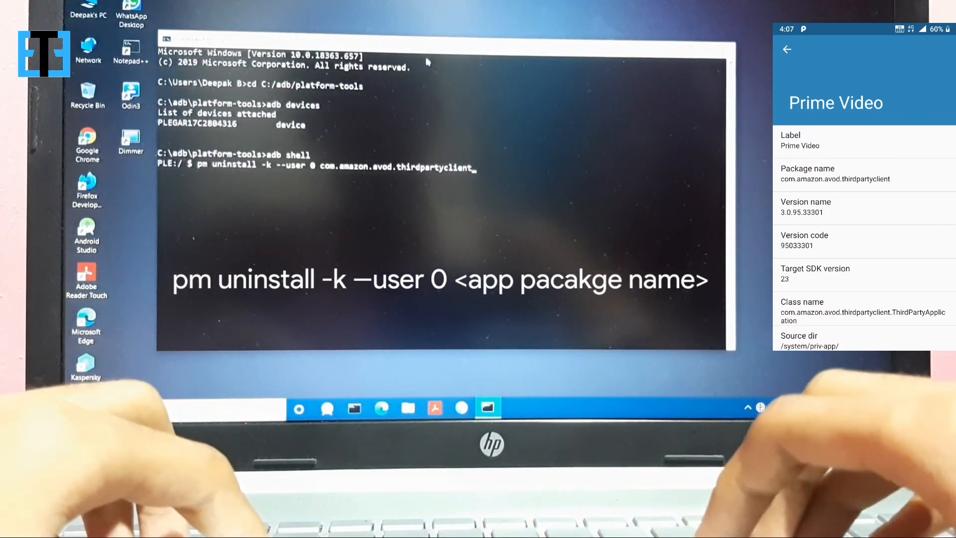
{"action": "key", "text": "Return"}
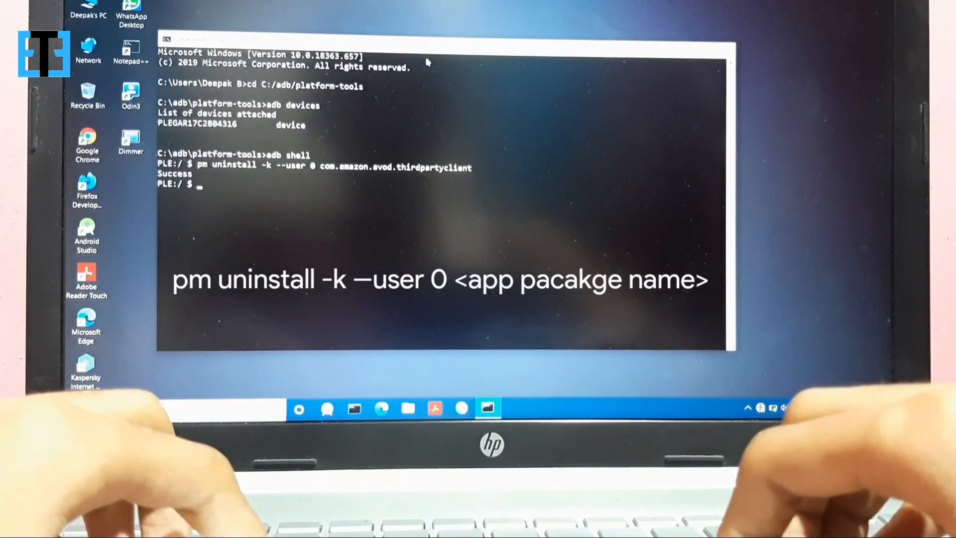